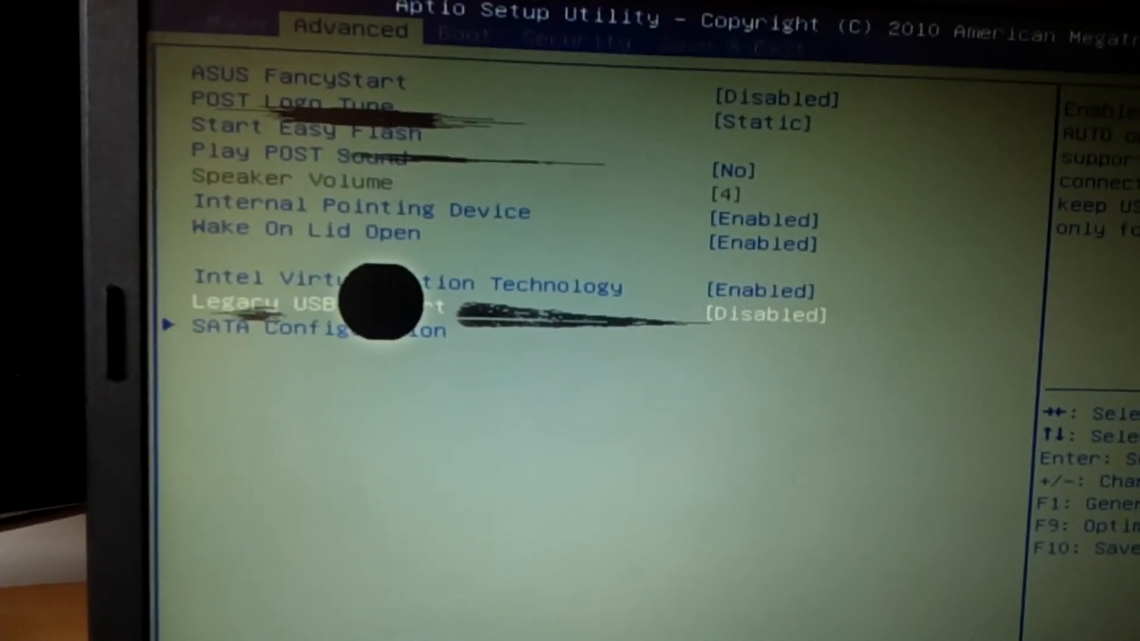
Leave the Advanced settings and bring up the Boot configuration page.
key("Enter")
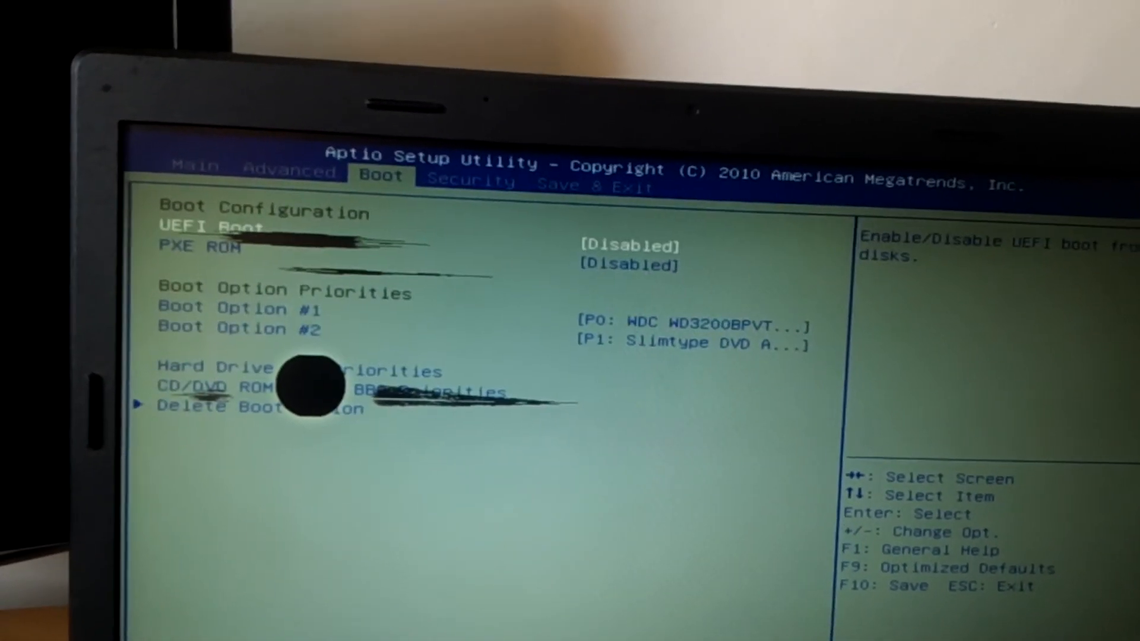
Set UEFI Boot to Enabled and request Save & Exit Setup with F10.
key("Down")
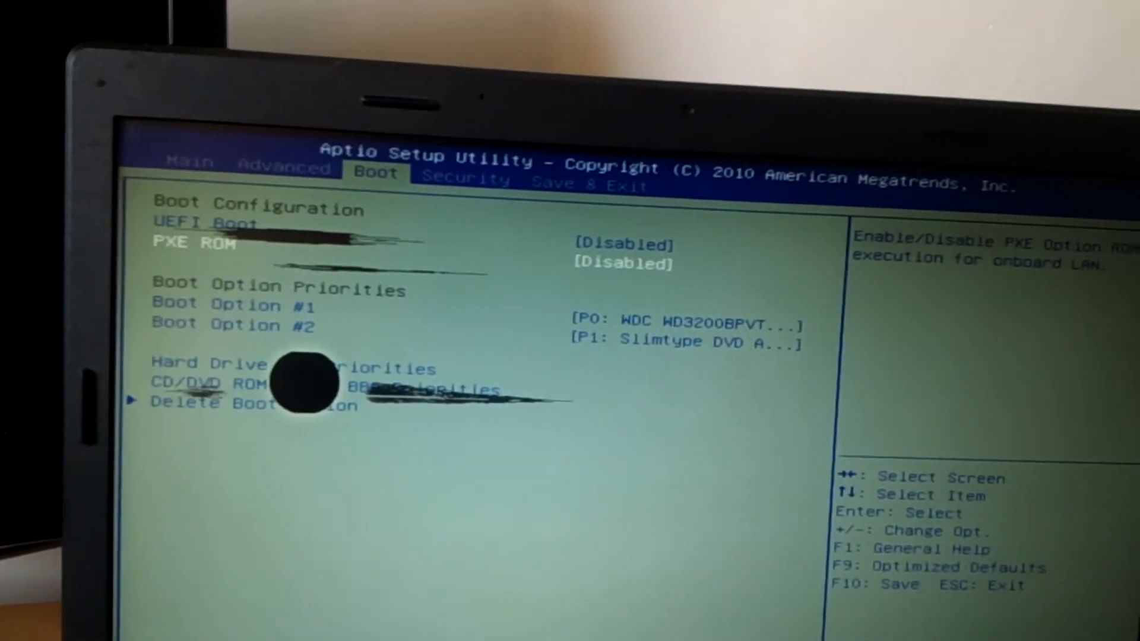
key("enter")
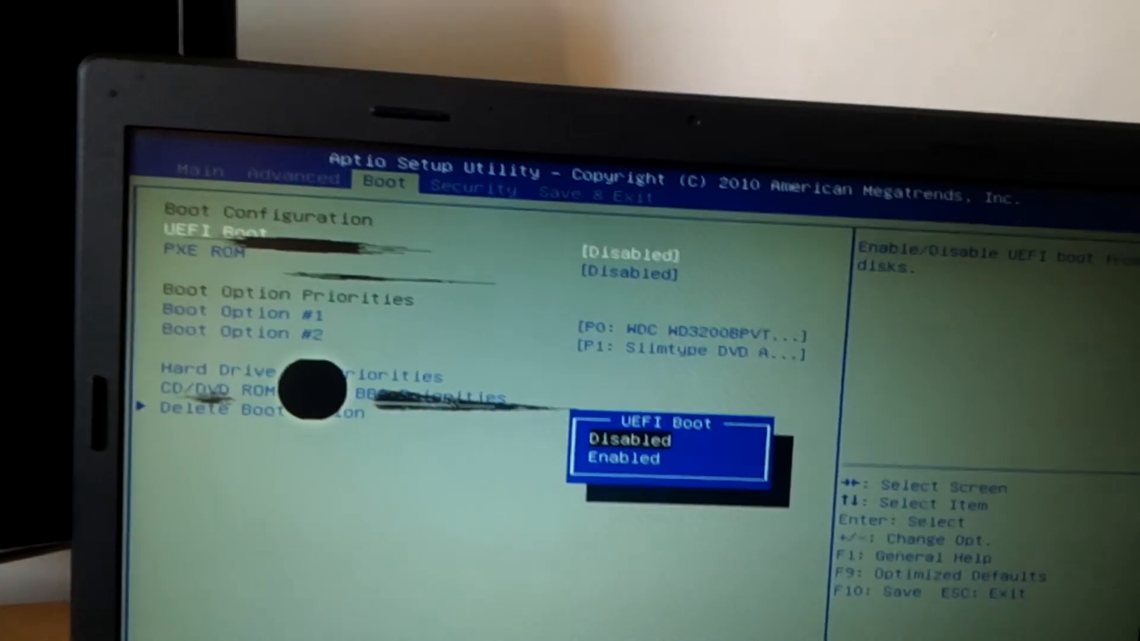
key("Enter")
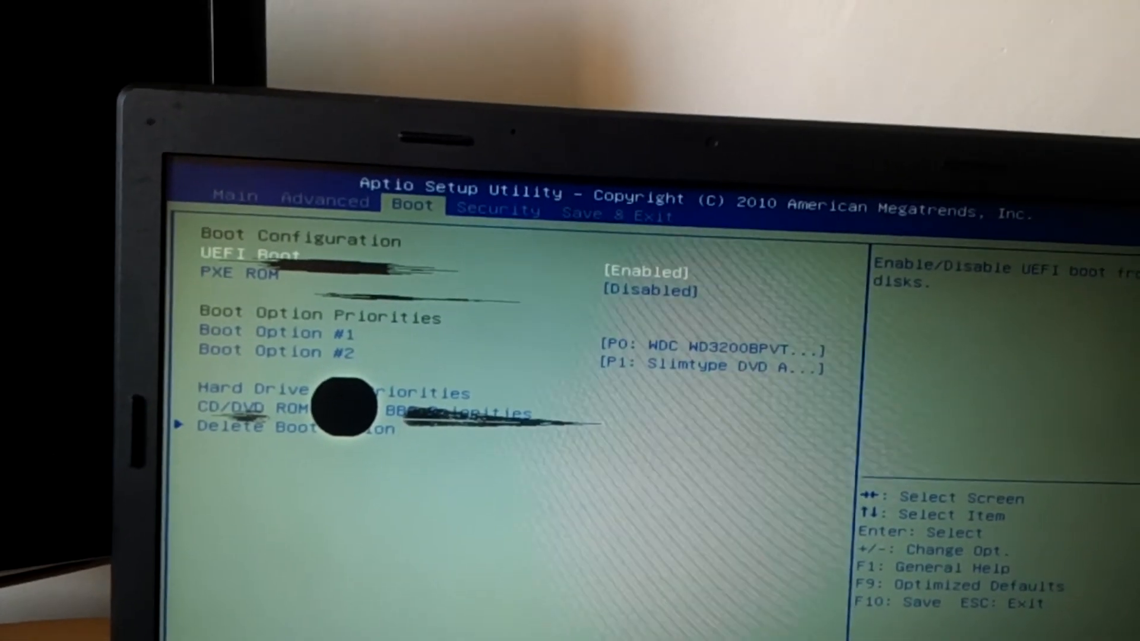
key("f10")
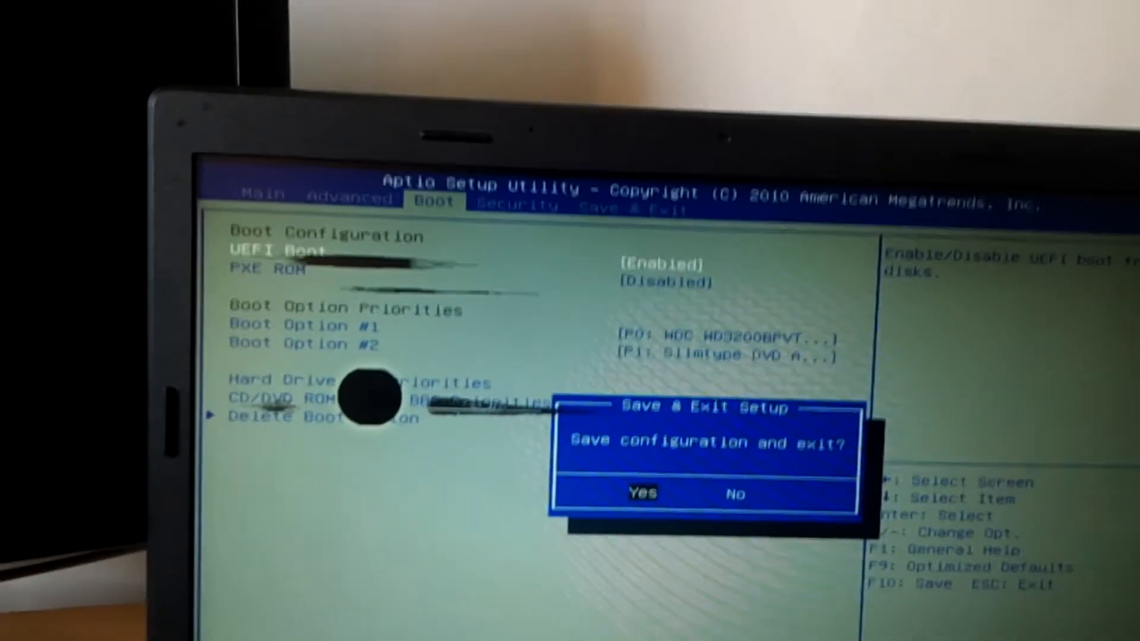
Confirm Yes to save and exit, then select General UDisk 5.00 in the boot menu.
left_click(641, 493)
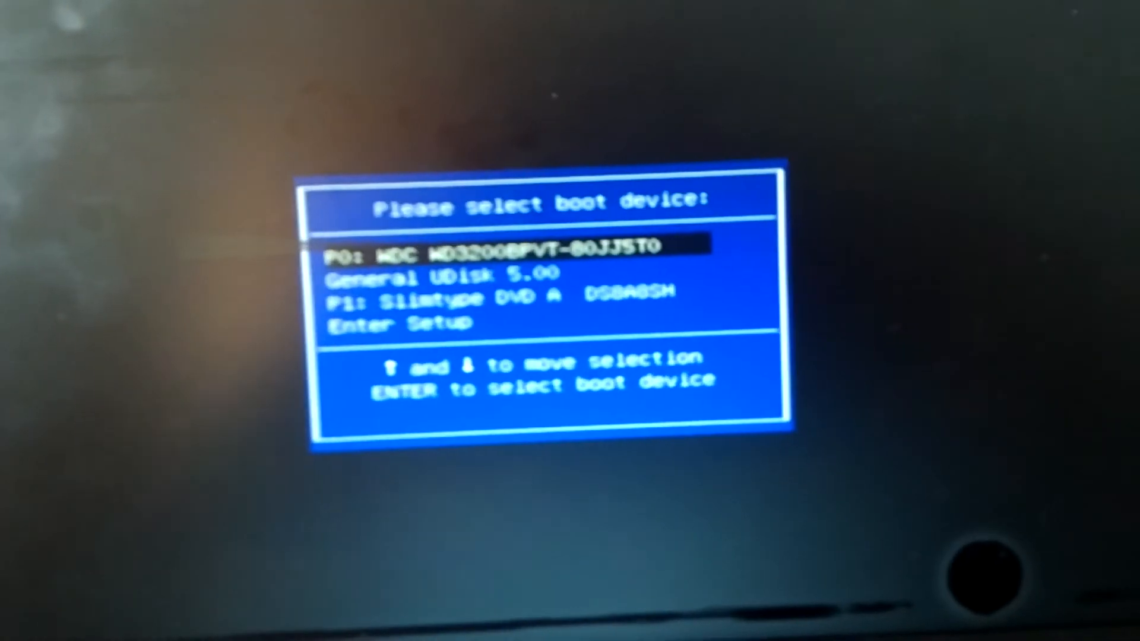
key("Down")
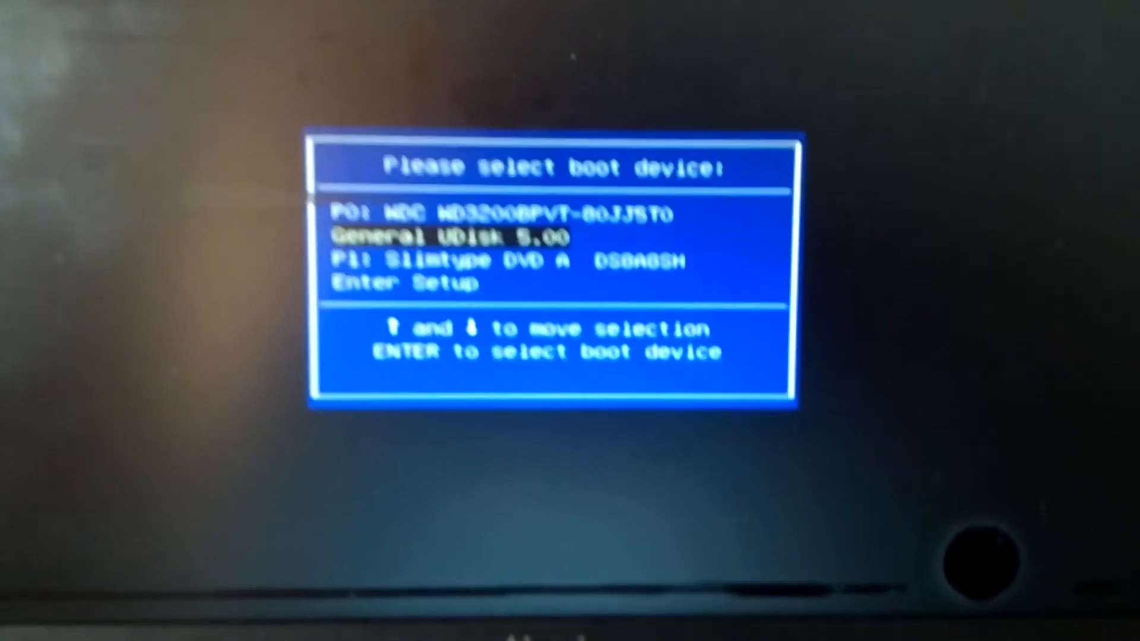